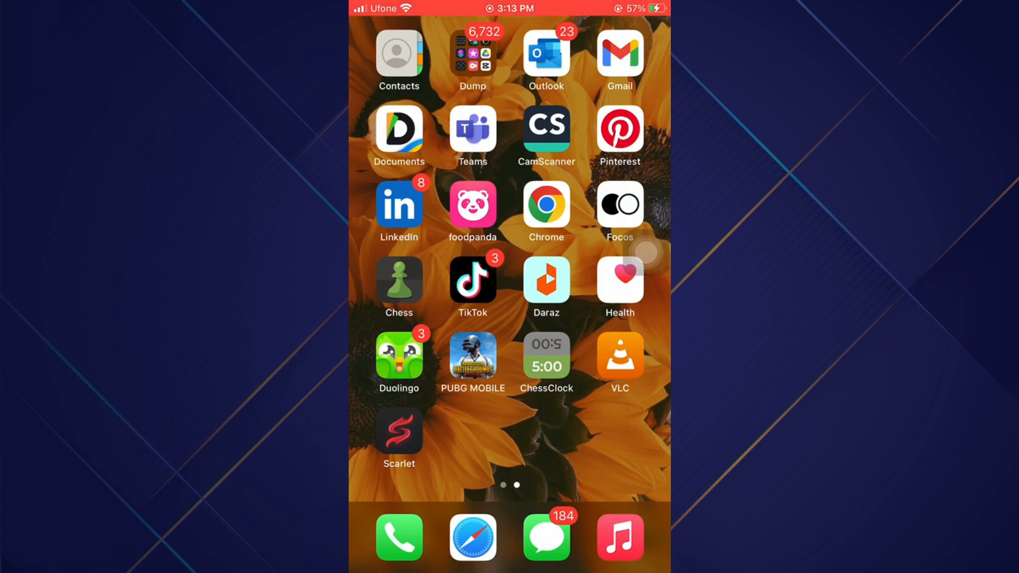
Launch Safari from the dock so its tab overview with 40 tabs appears.
click(472, 537)
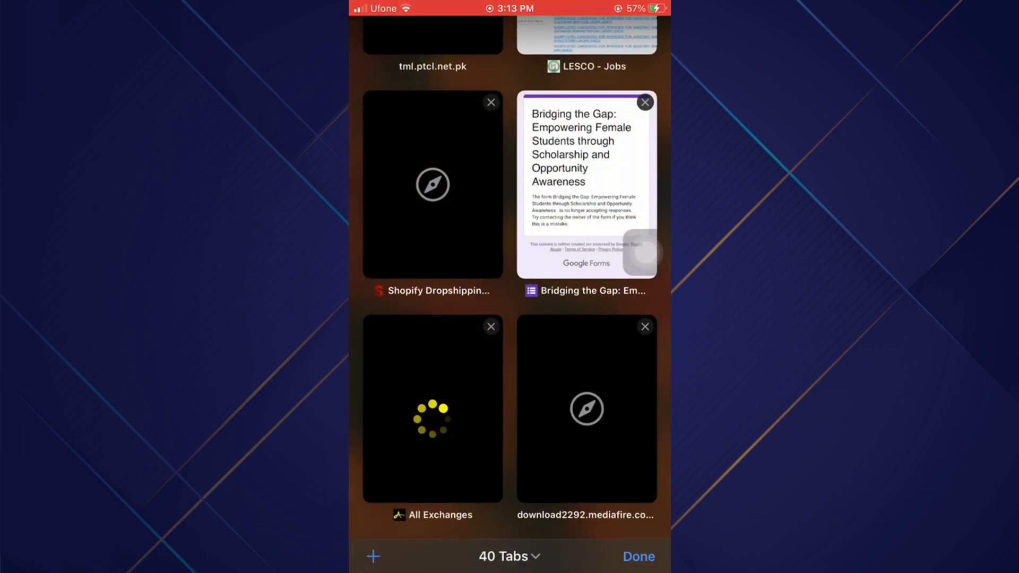
Load usescarlet.com in a new Safari tab.
click(638, 557)
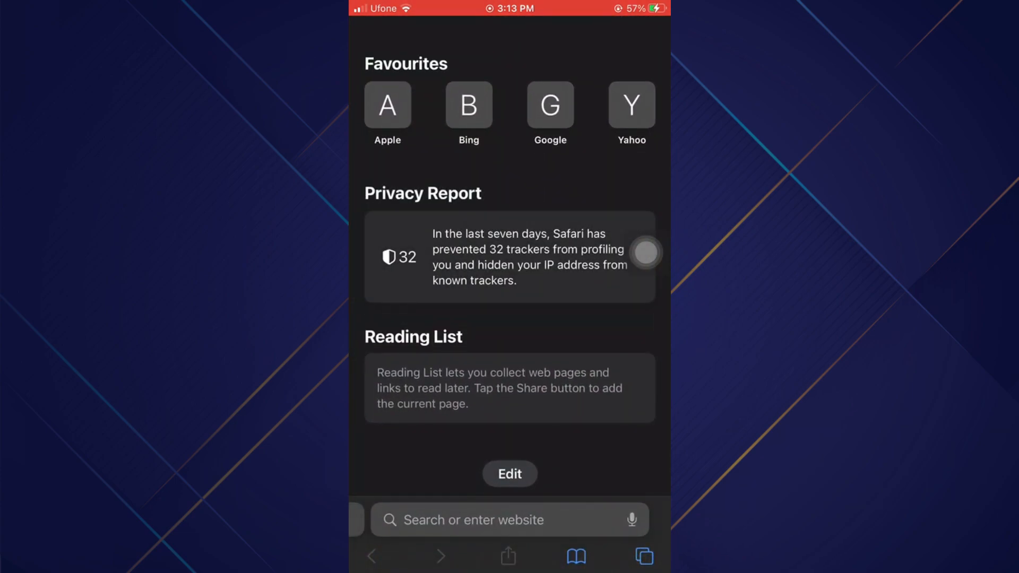
click(509, 519)
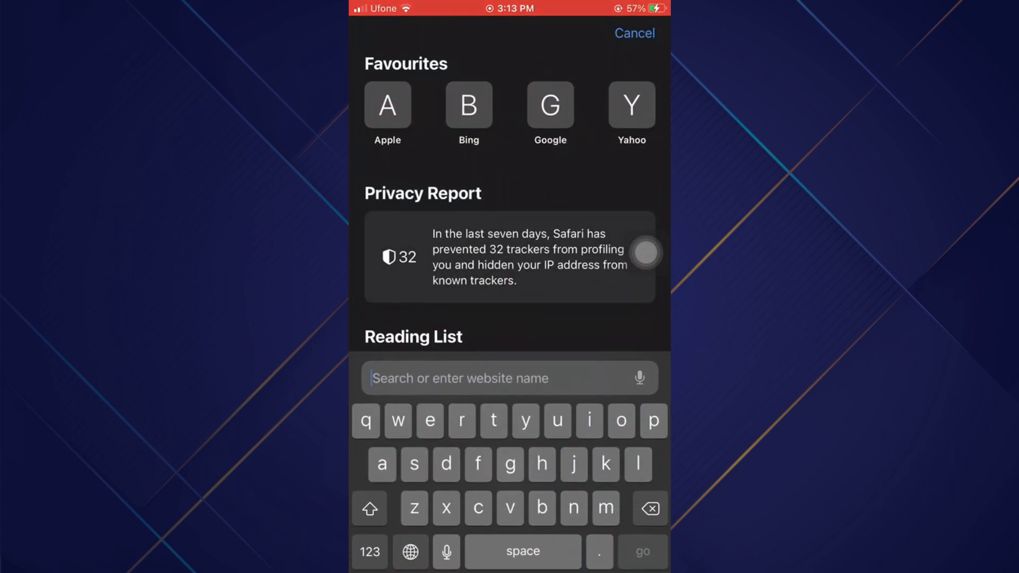
text(usescarlet.com)
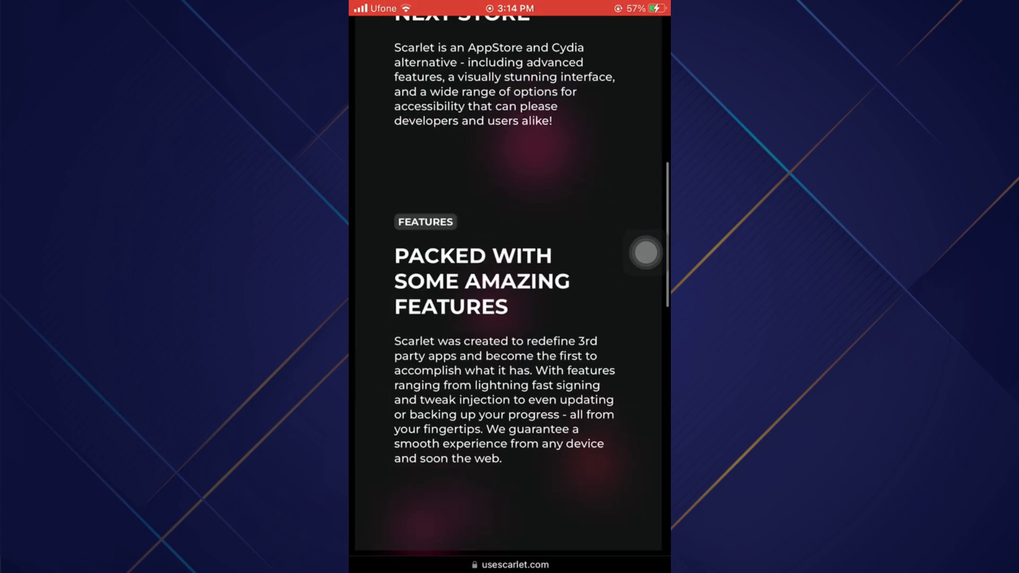
Scroll the Scarlet features, search 'fortnite ipa download 2023', then return to the Home Screen.
scroll(down, 3)
text(fortnit)
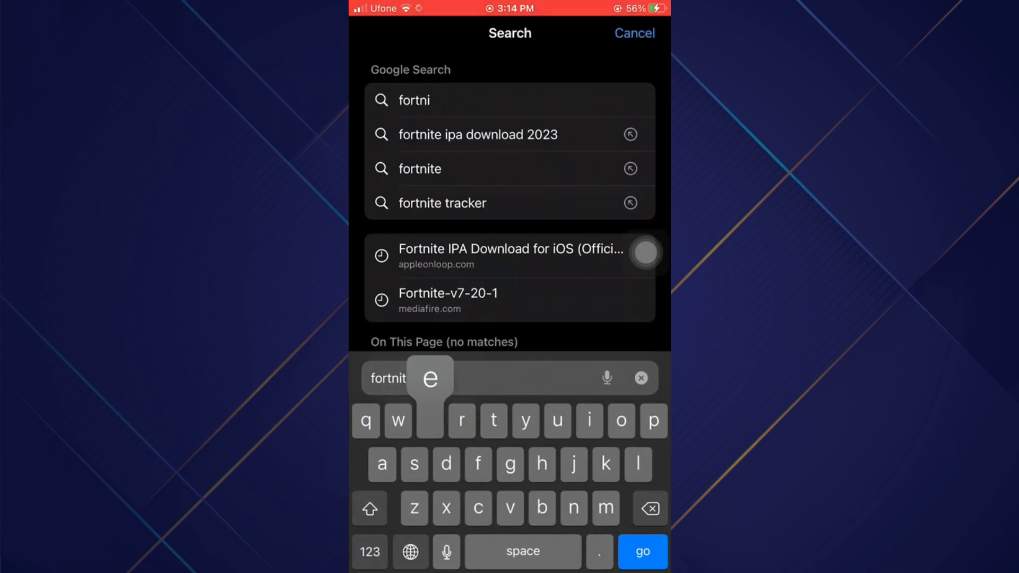
click(478, 135)
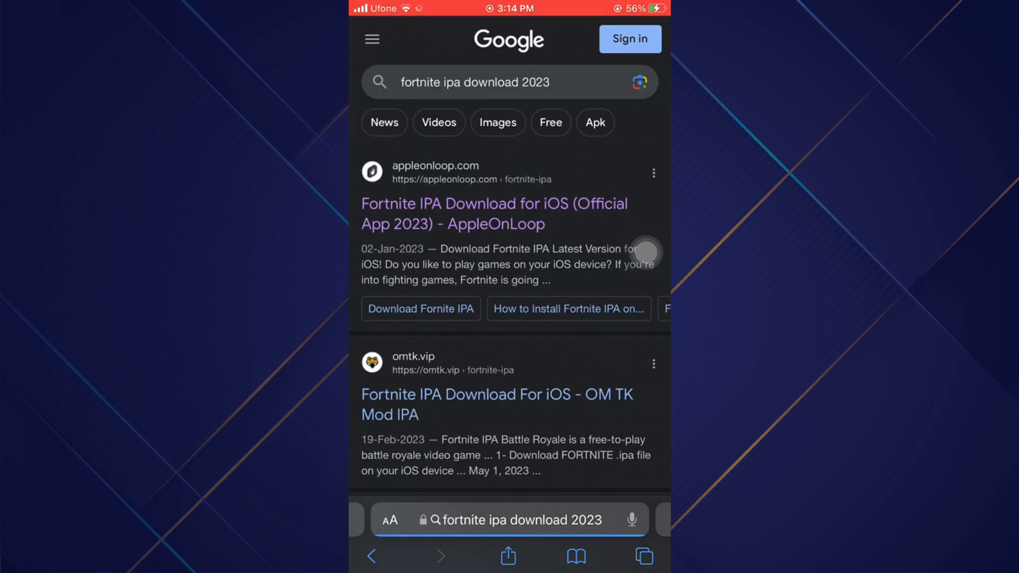
key(home)
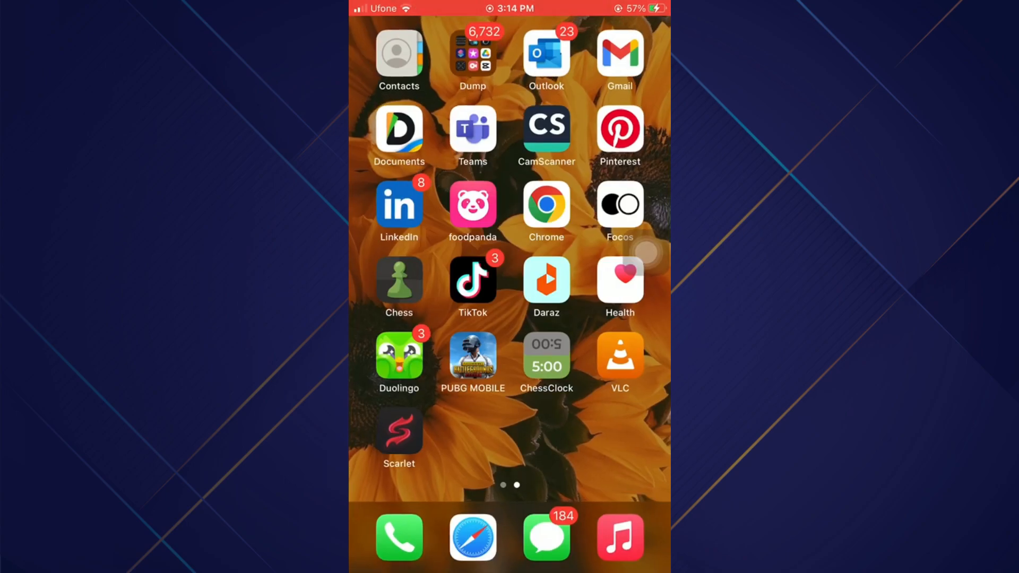
Launch Scarlet and show its Installed apps section.
click(398, 429)
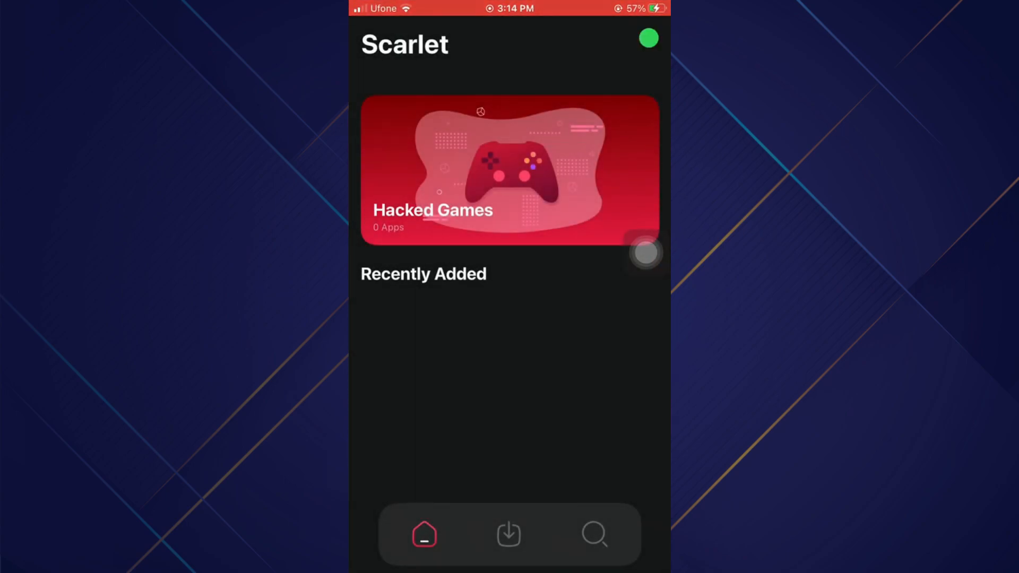
click(508, 534)
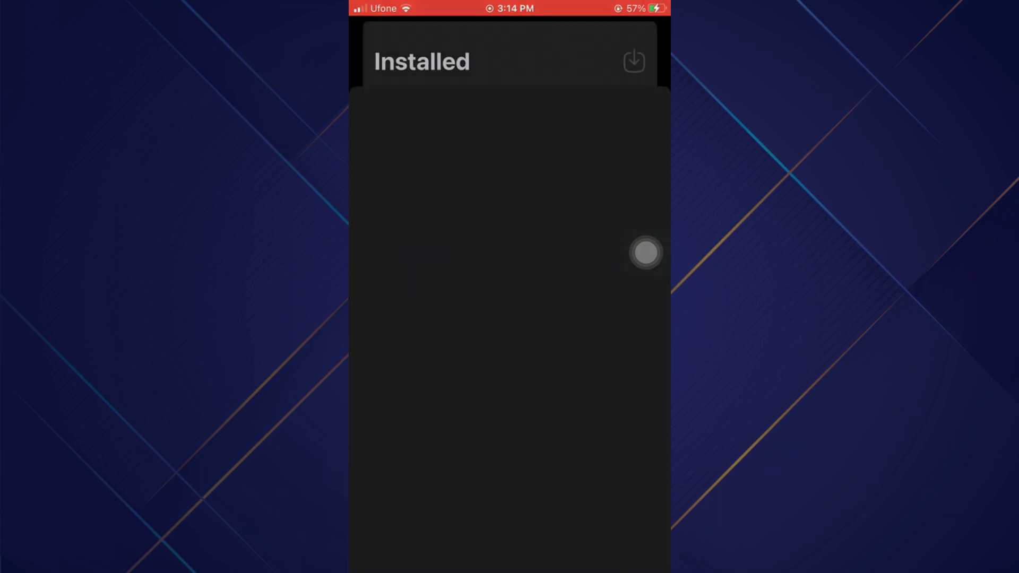